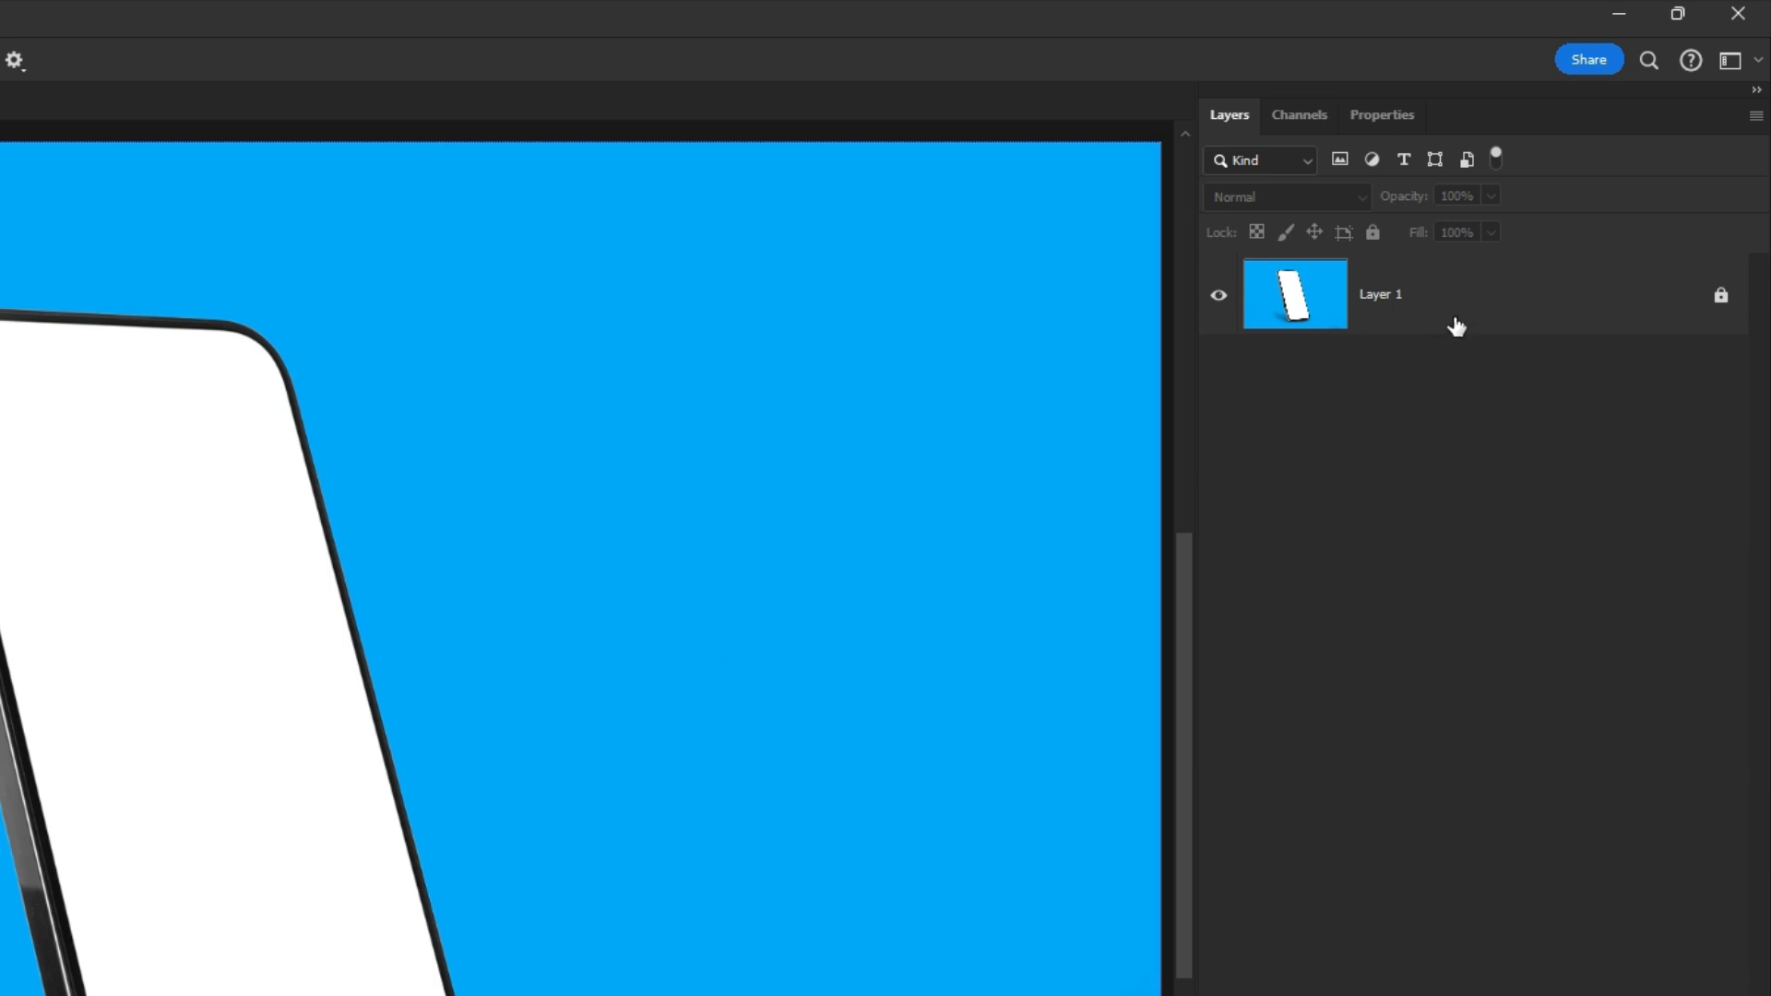
Unlock Layer 1, the phone mockup, so it can be edited.
click(1376, 232)
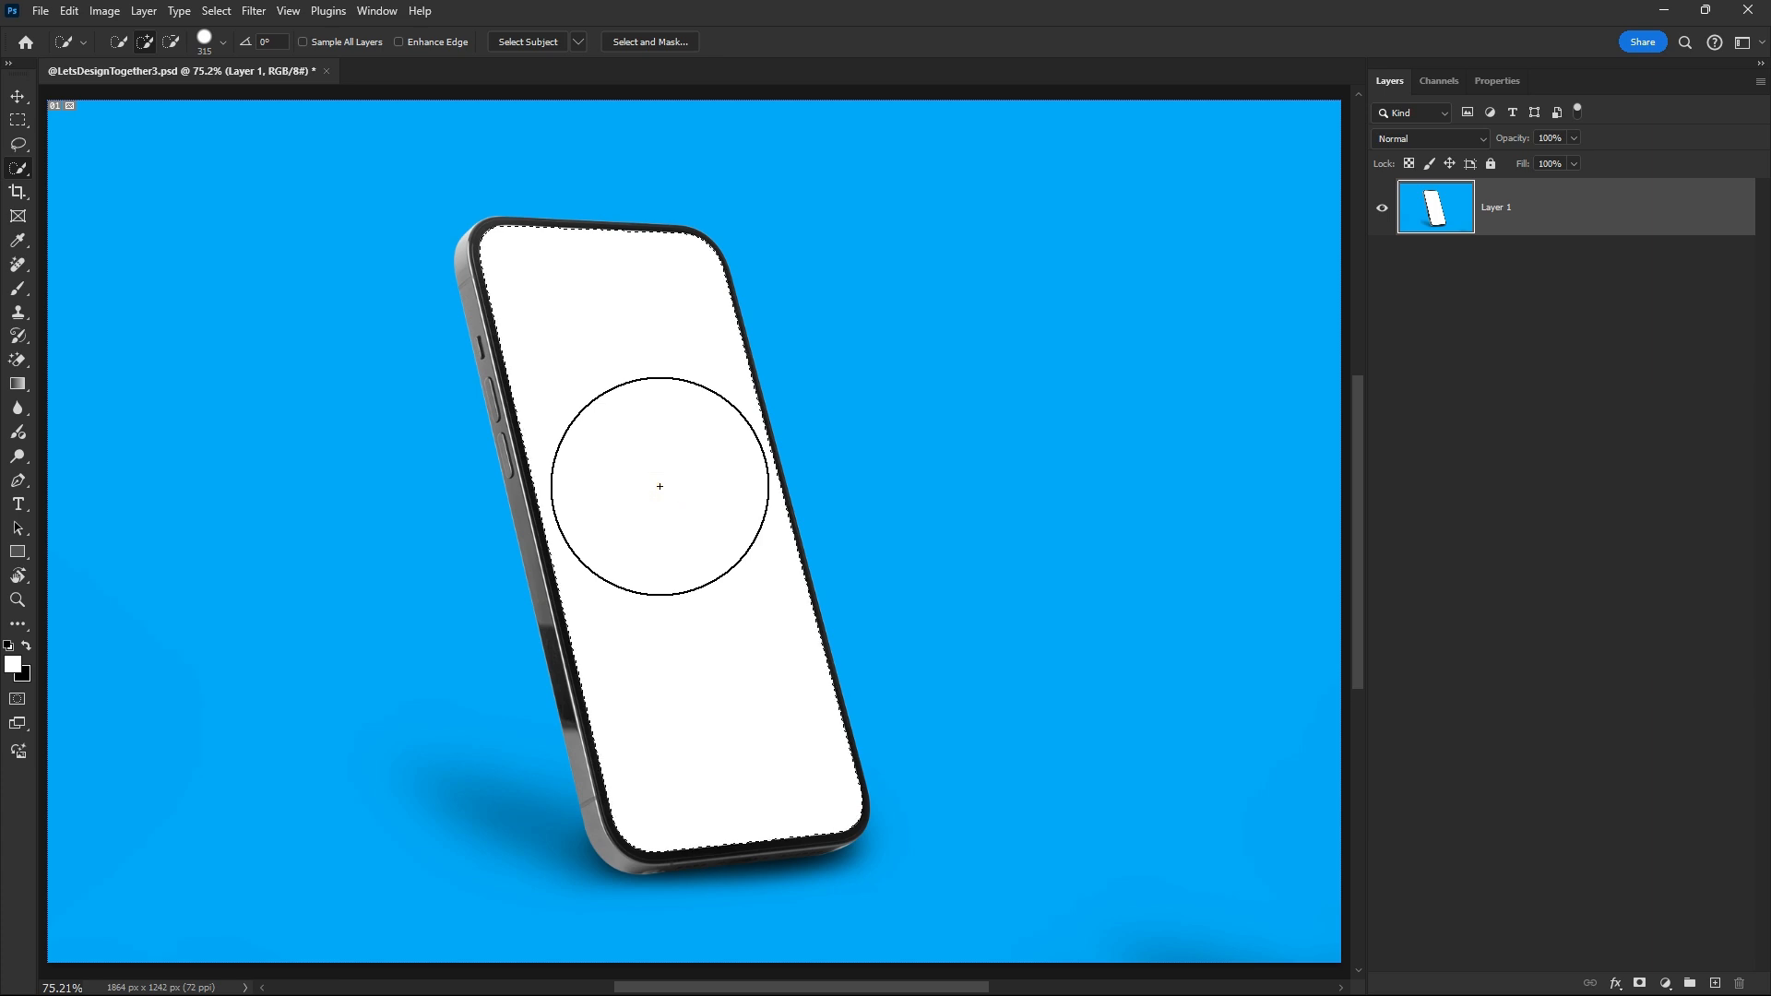
Duplicate the selected white phone screen onto its own new Layer 2.
key(ctrl+j)
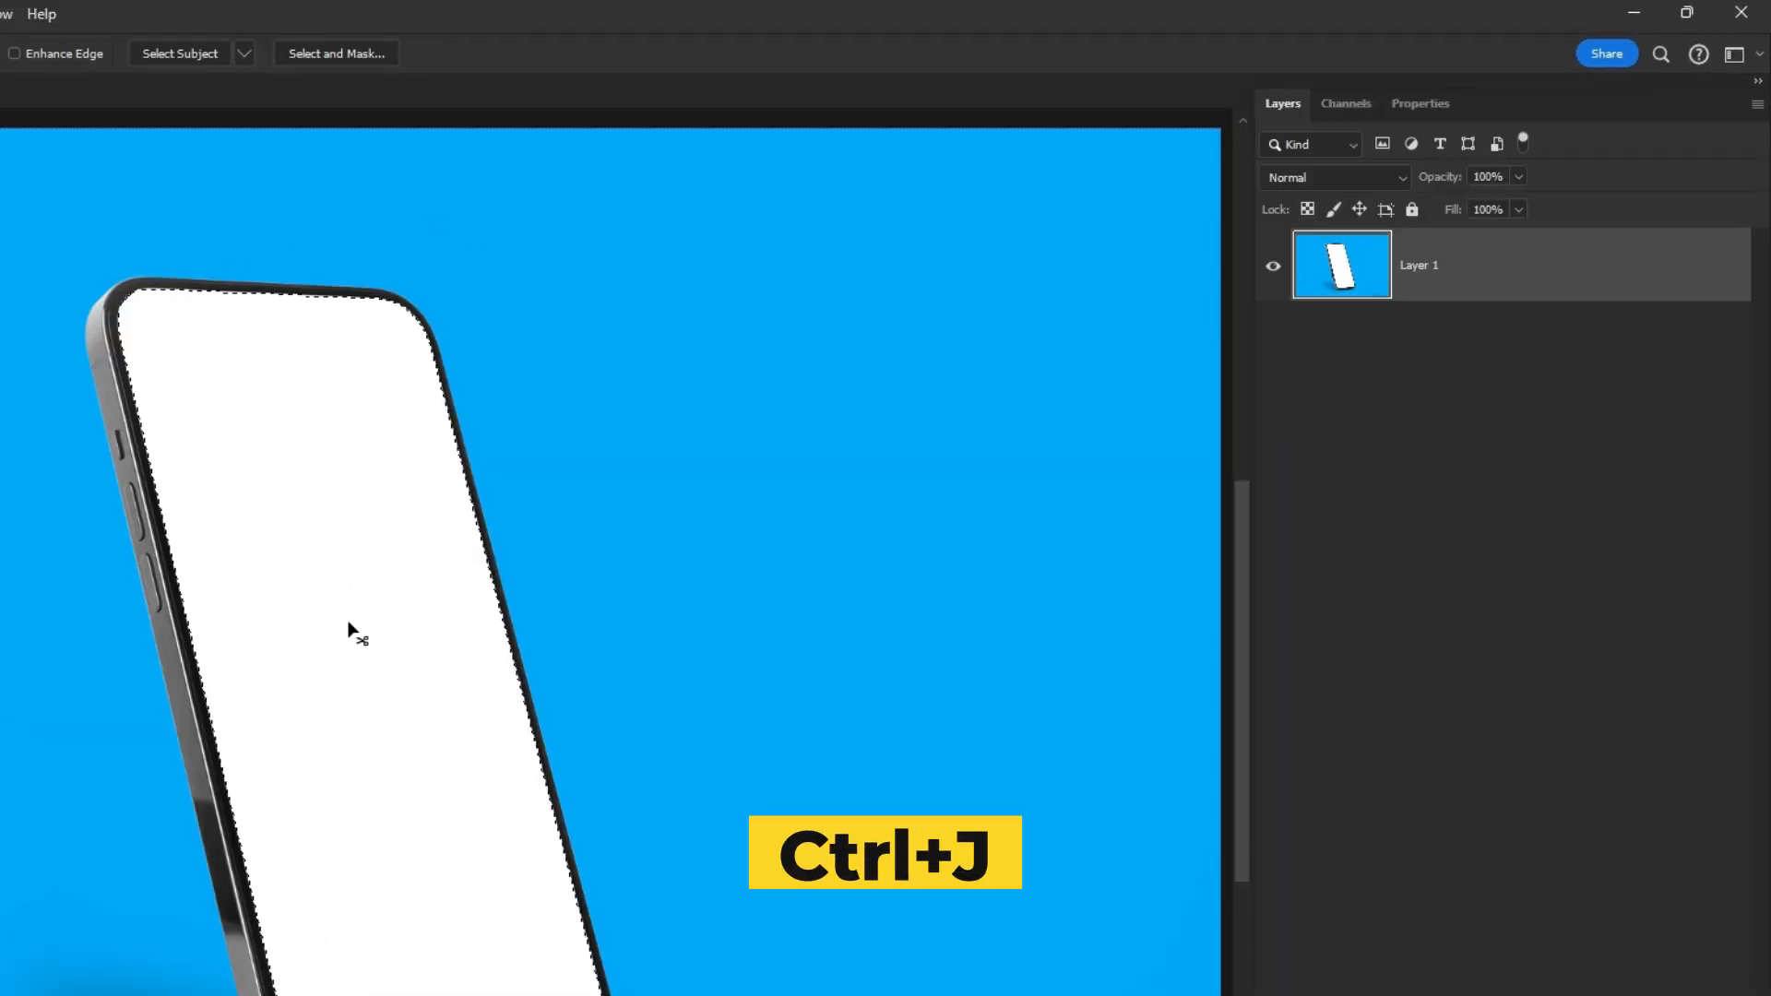
key(ctrl+j)
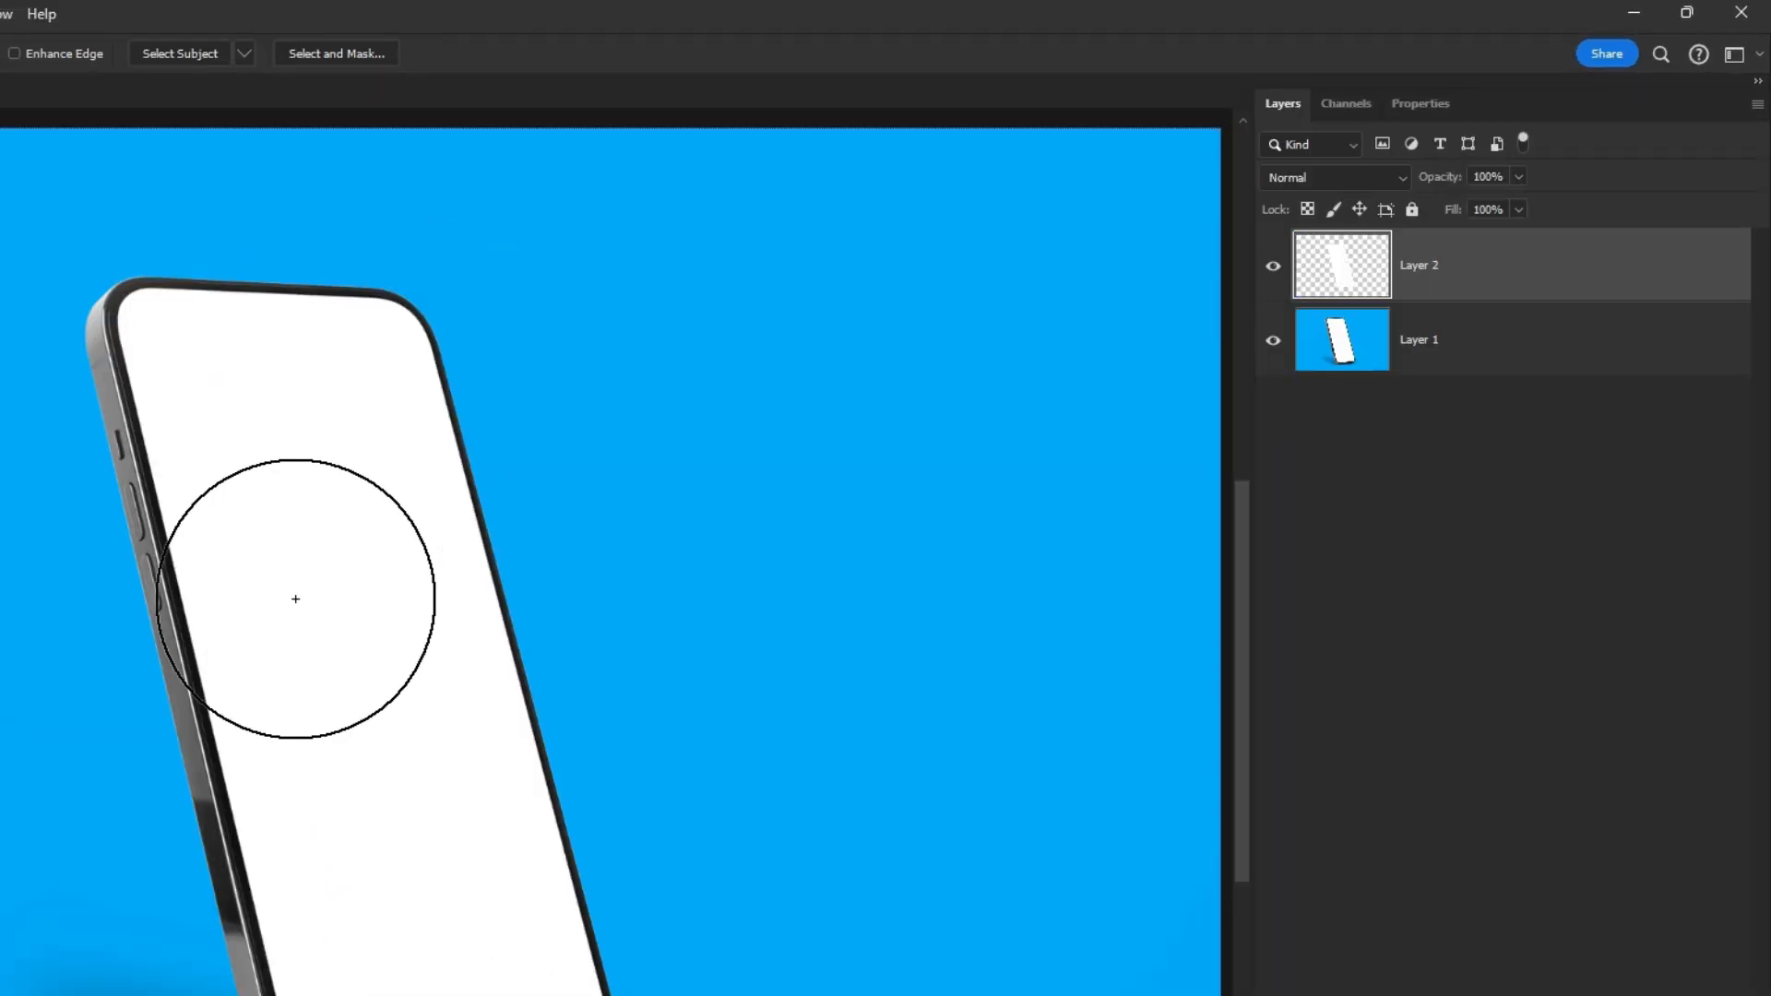
Place the soccer player photo as a top layer, tilted to the phone's angle, and commit it.
click(63, 17)
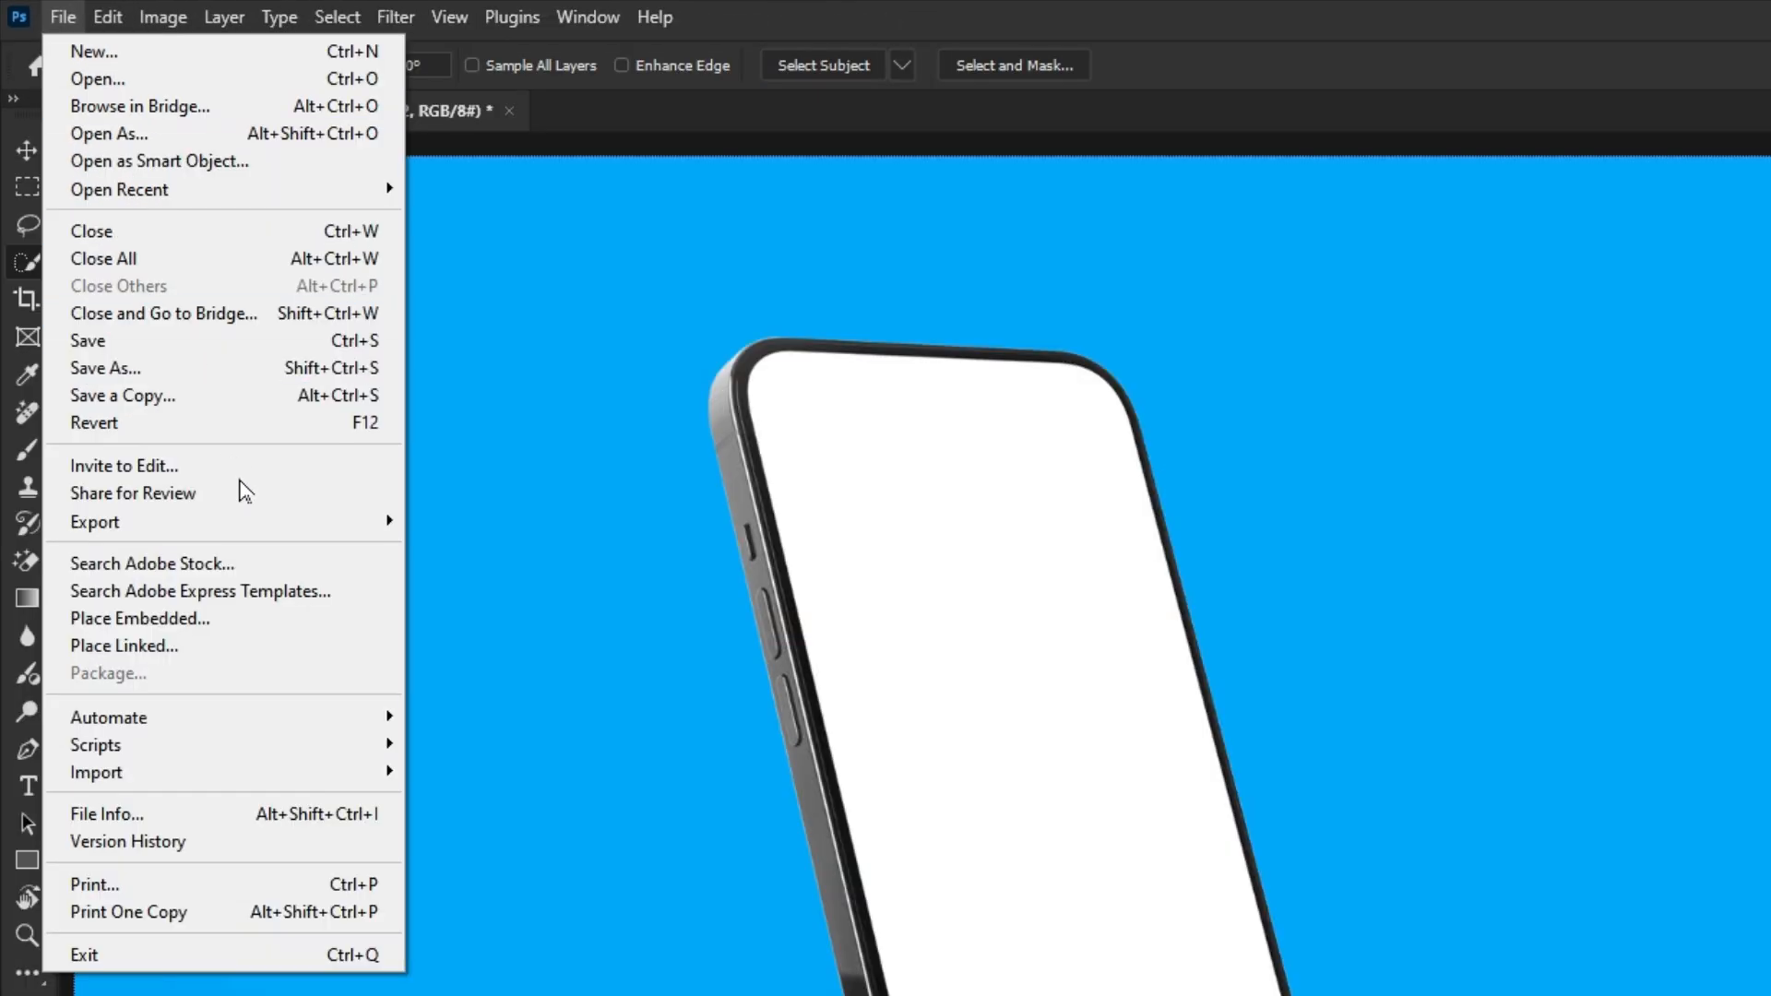
click(123, 646)
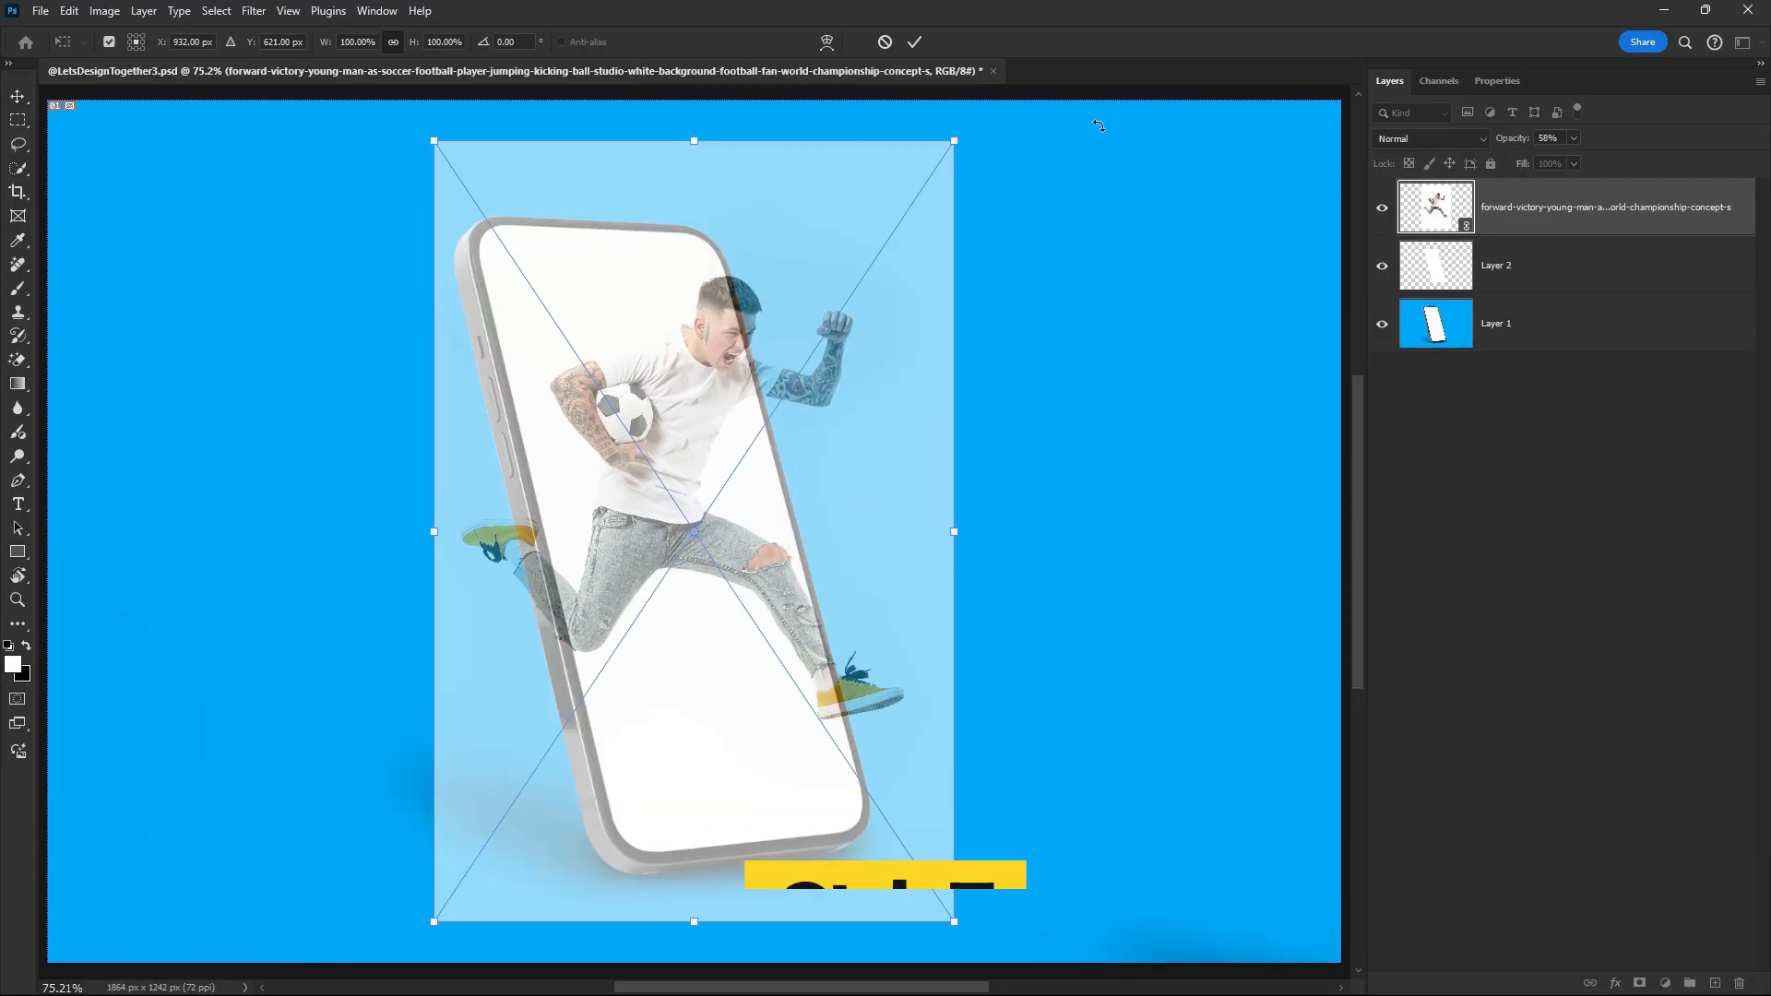
drag(952, 140, 951, 118)
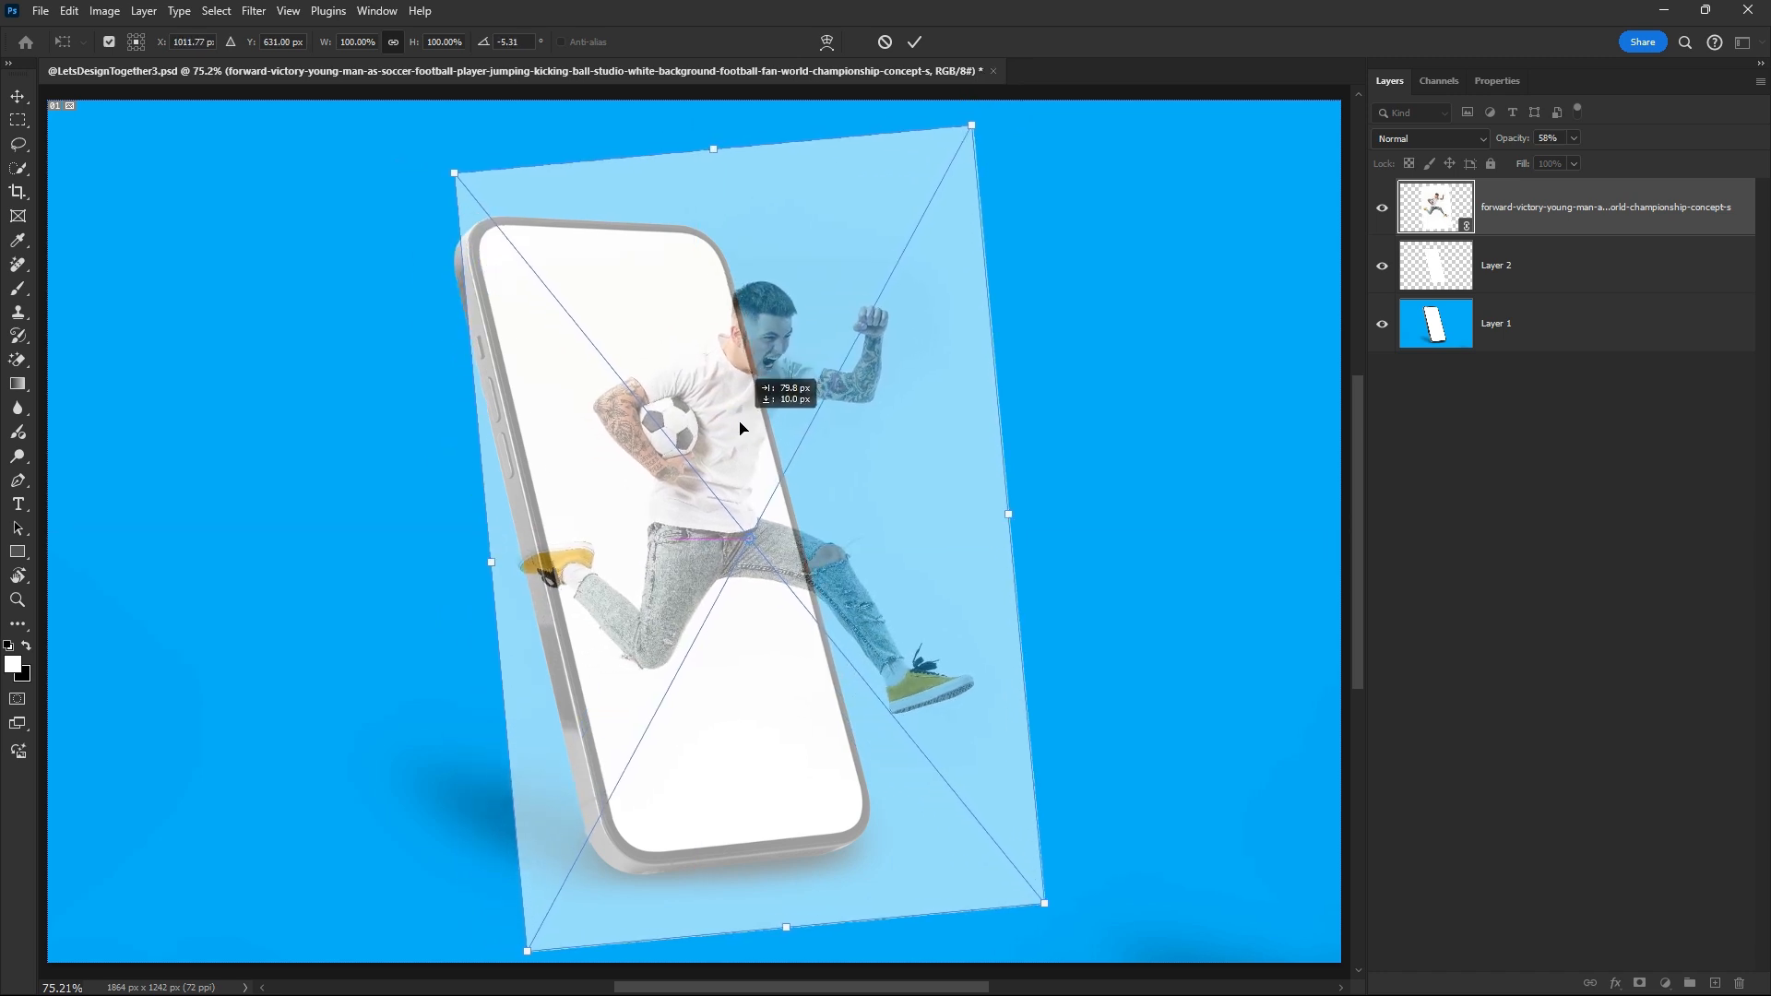
click(913, 43)
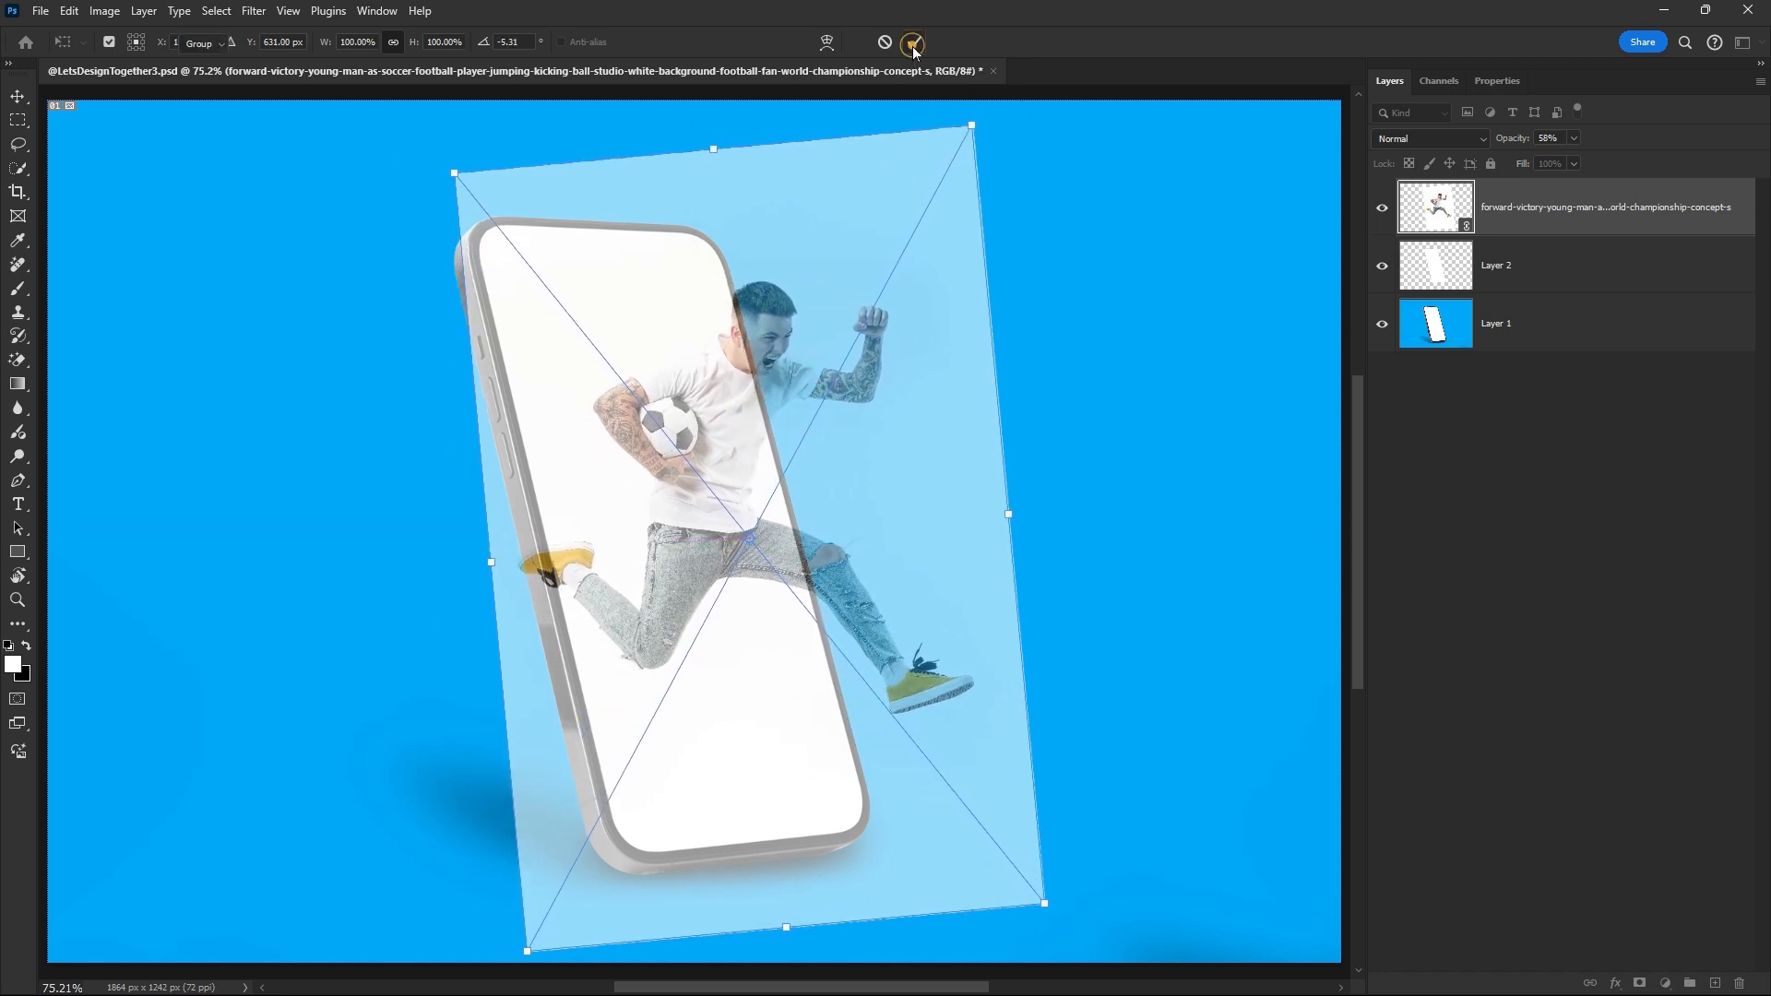